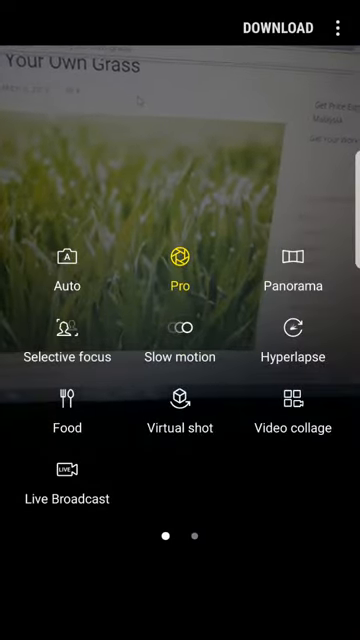
Choose Slow motion from the shooting-mode list instead of Pro.
click(292, 268)
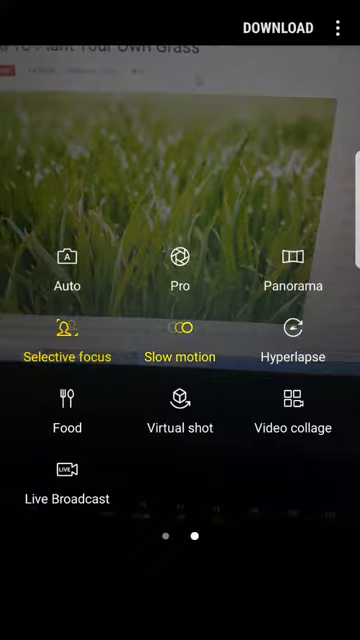
Preview the Slow motion recording view, then return to the mode list with Hyperlapse chosen.
click(180, 336)
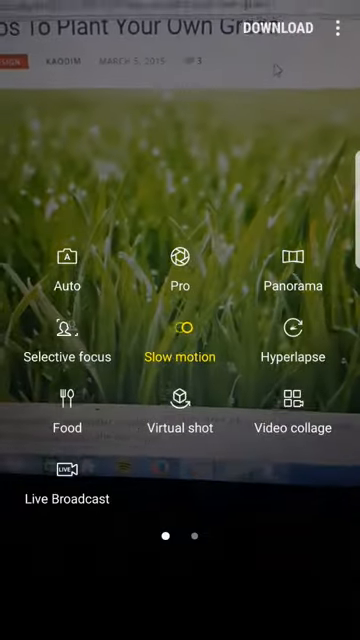
click(296, 328)
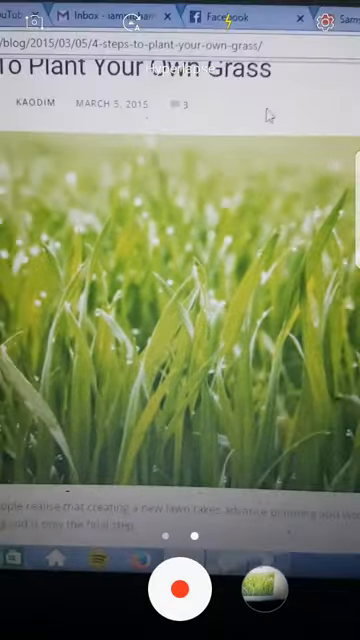
click(190, 596)
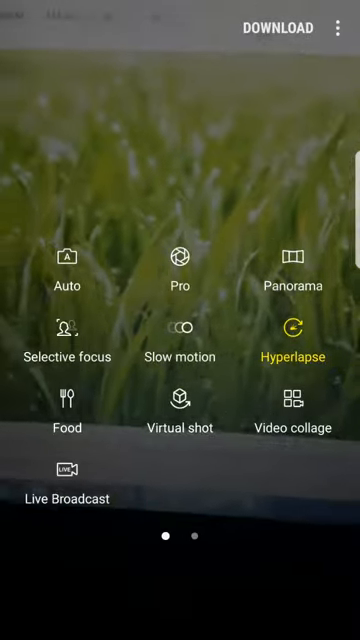
Switch to Virtual shot mode, showing its circling movement guide.
click(64, 336)
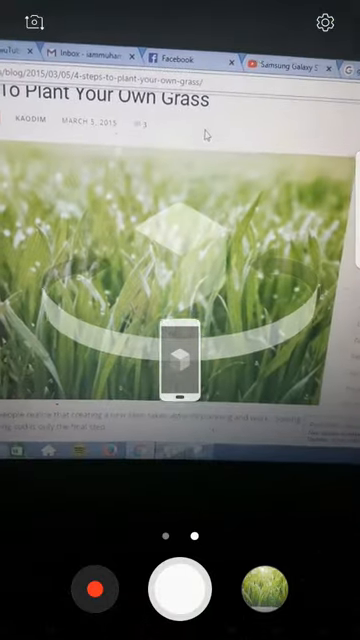
Leave Virtual shot and return to ordinary Auto photo shooting.
click(188, 600)
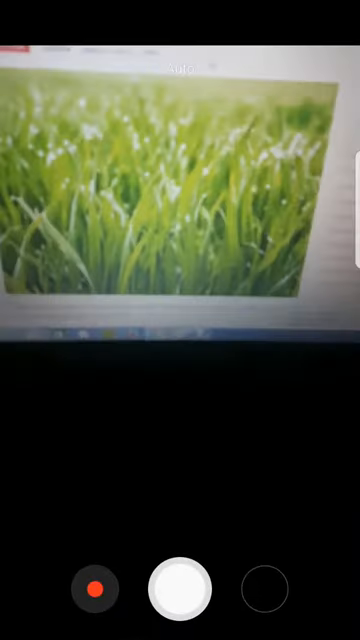
click(180, 592)
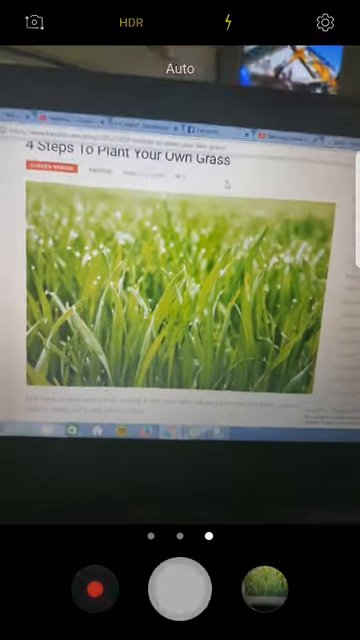